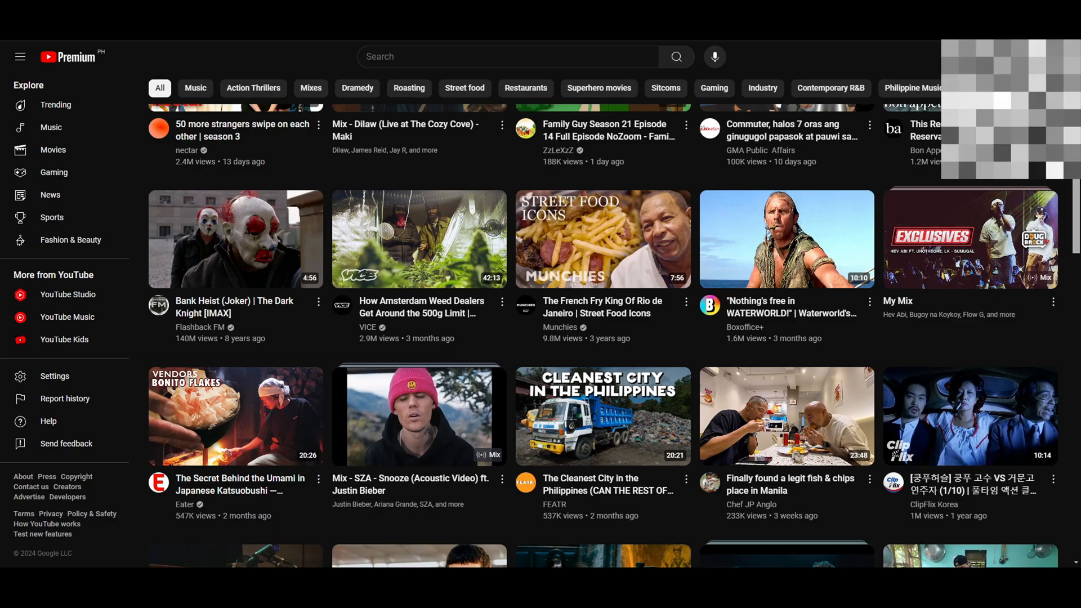
Step: Scroll to the YouTube Premium family membership and expand its details to show billing and sharing settings
scroll(down, 3)
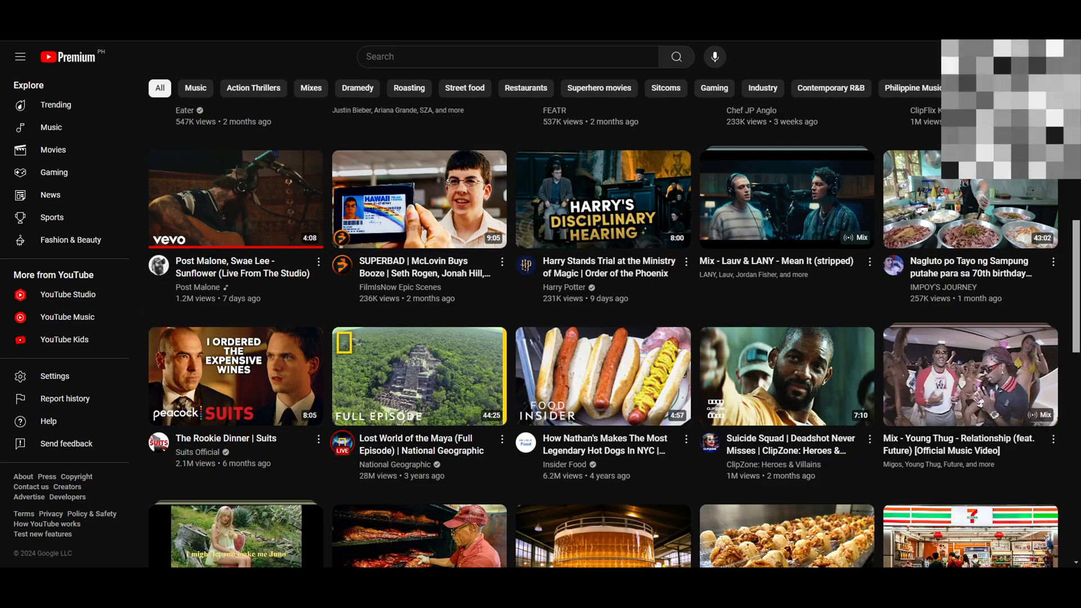
scroll(down, 3)
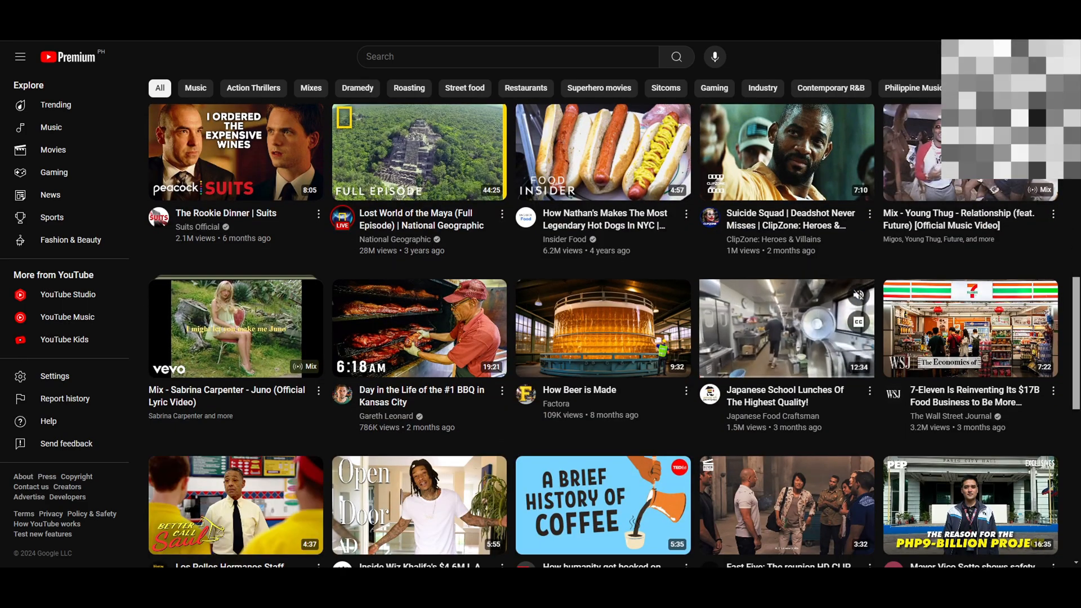
scroll(down, 3)
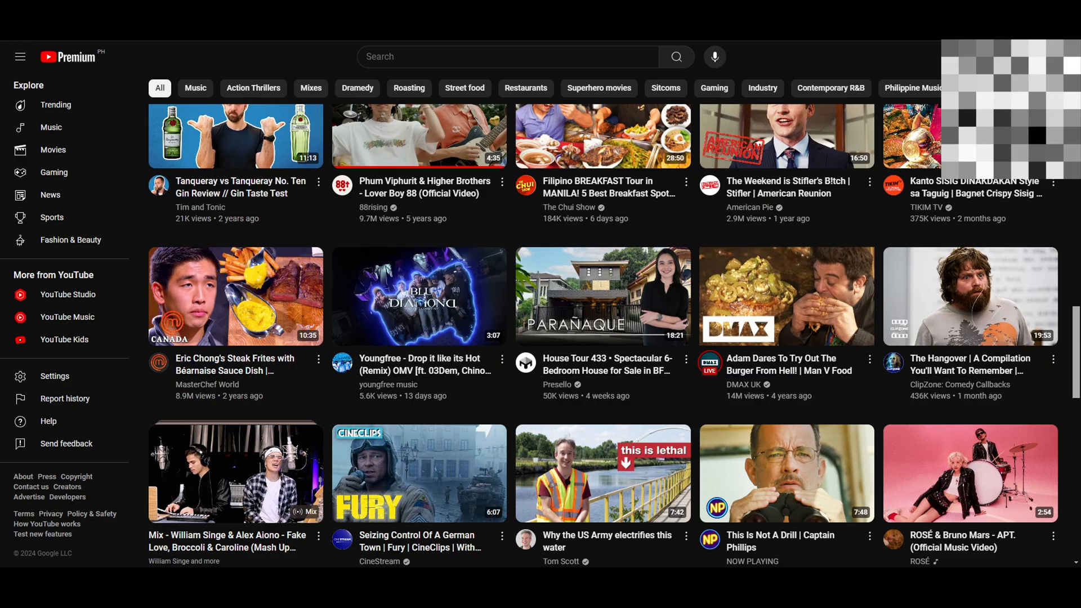
mouse_move(784, 296)
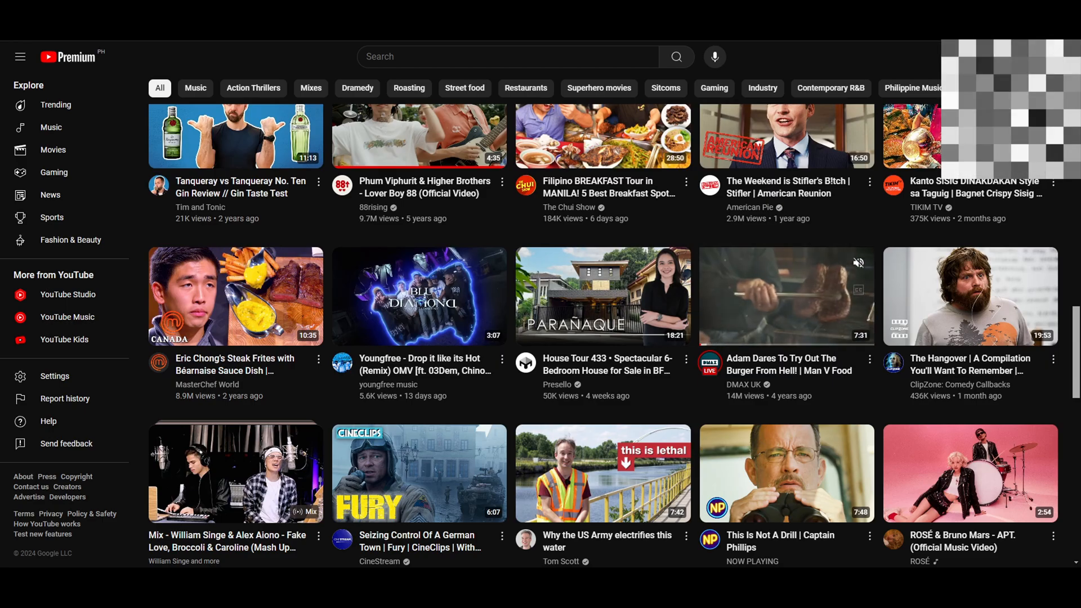
scroll(down, 3)
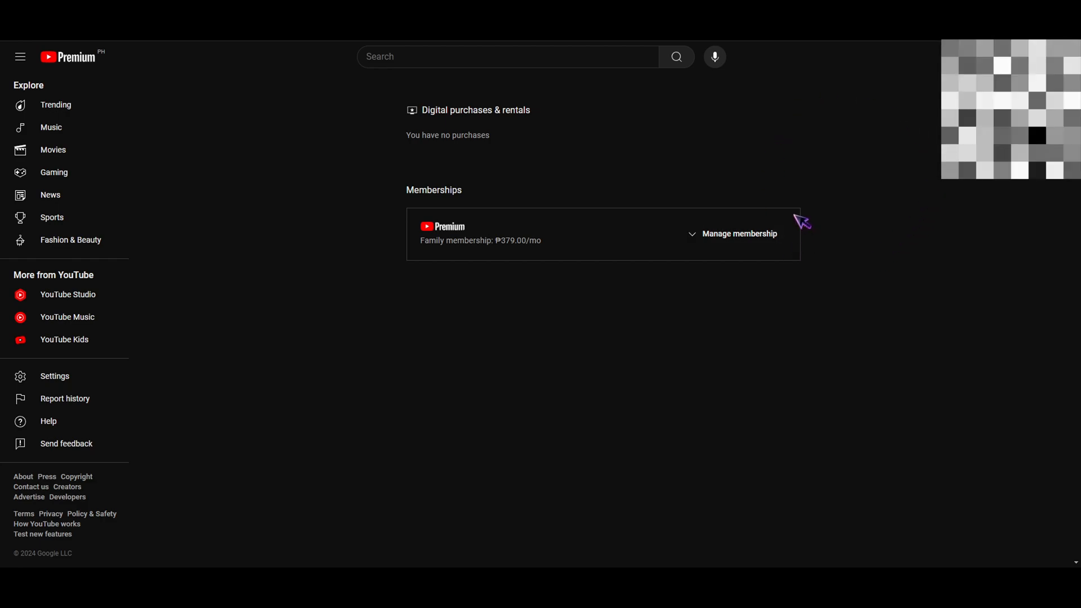
click(739, 233)
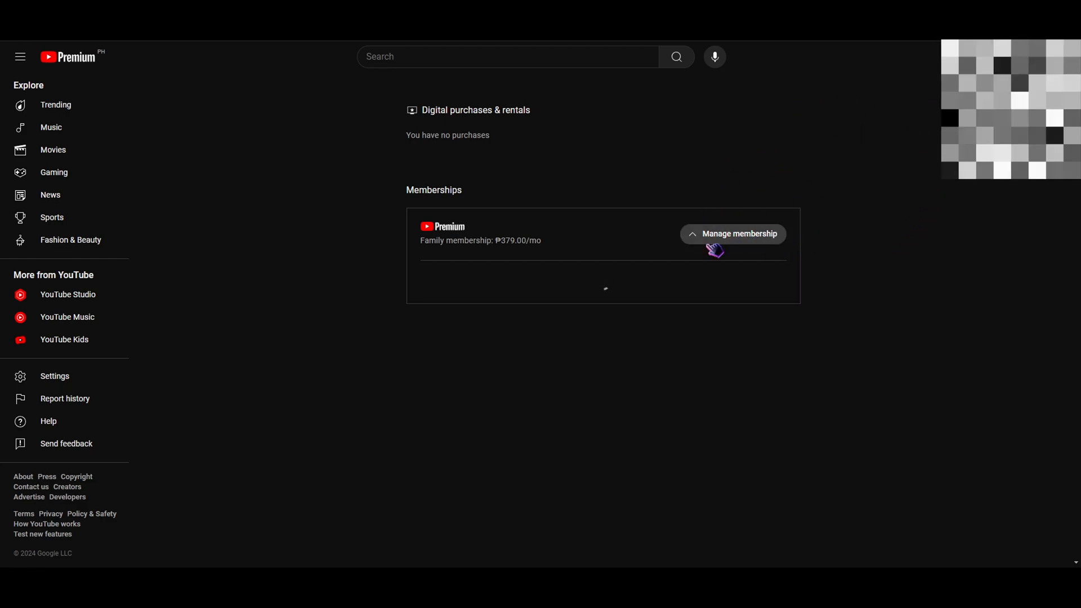
click(733, 234)
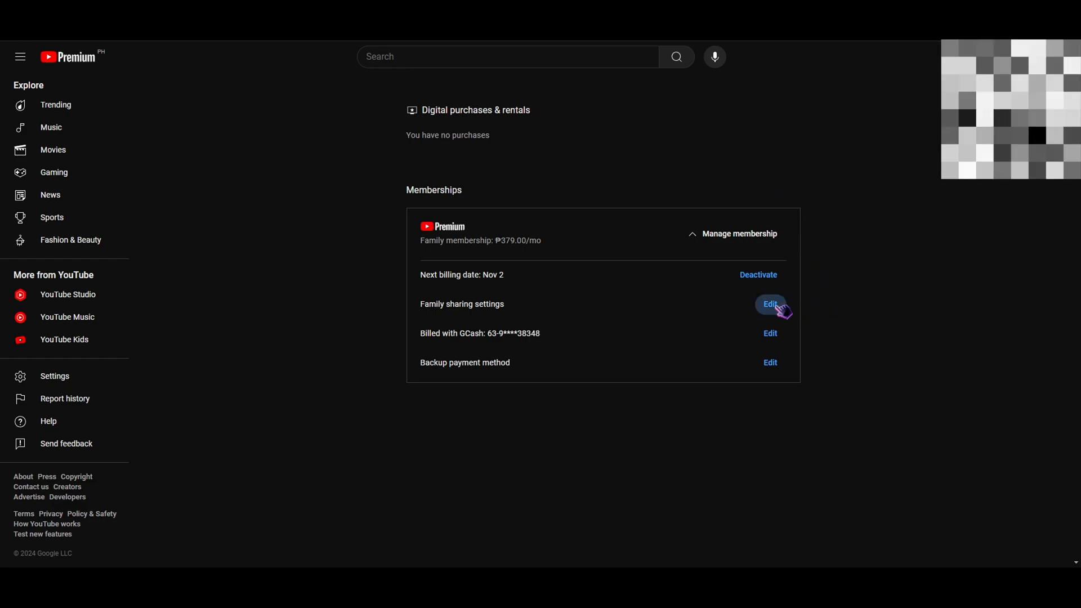
Step: Edit the family sharing settings to reach the Google family manager and members page
click(770, 304)
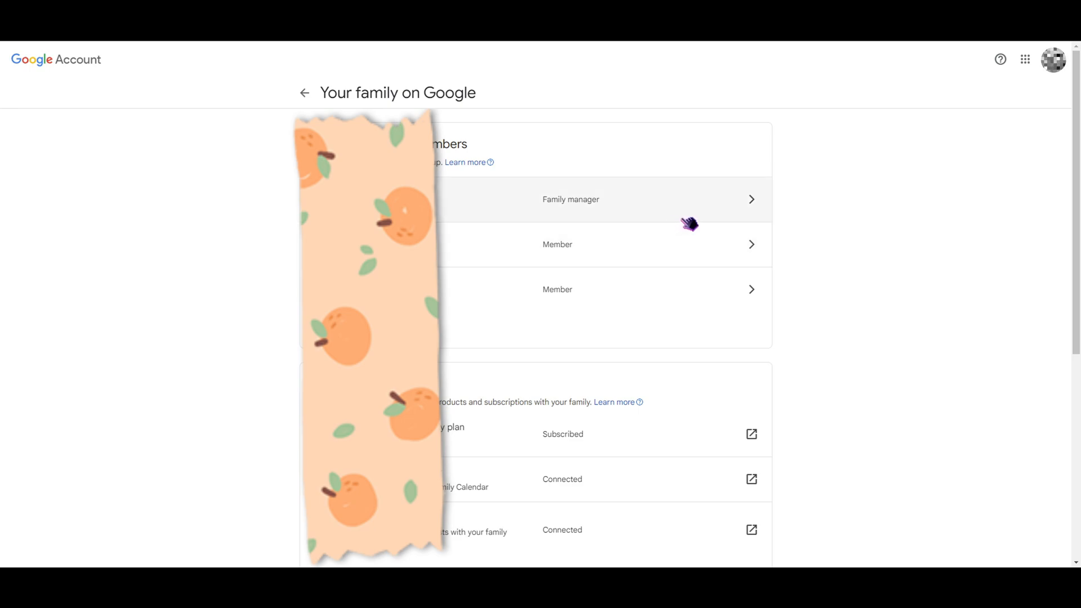
mouse_move(687, 219)
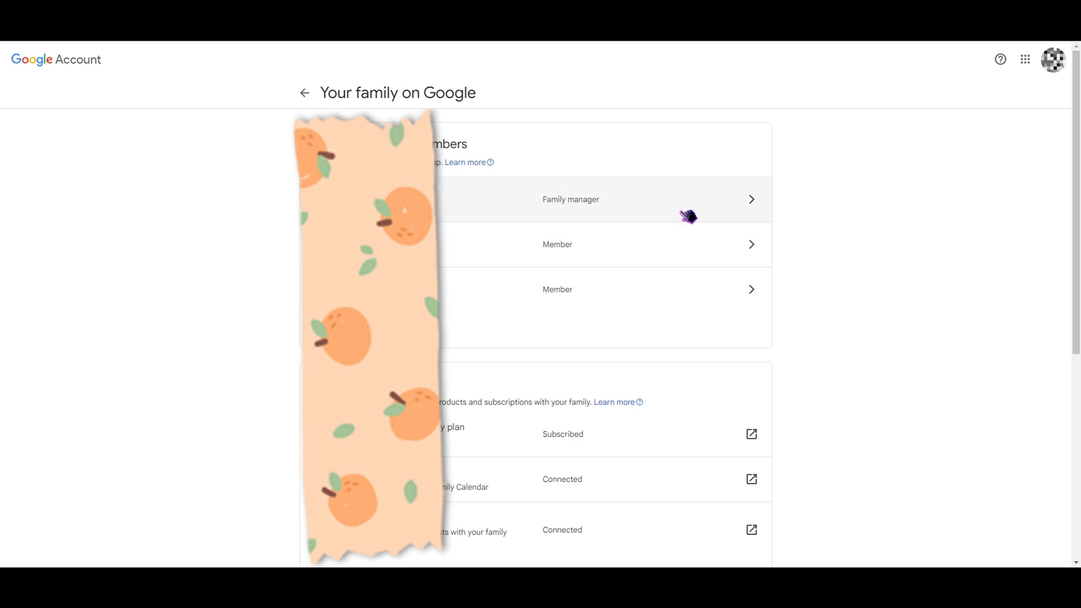
mouse_move(509, 244)
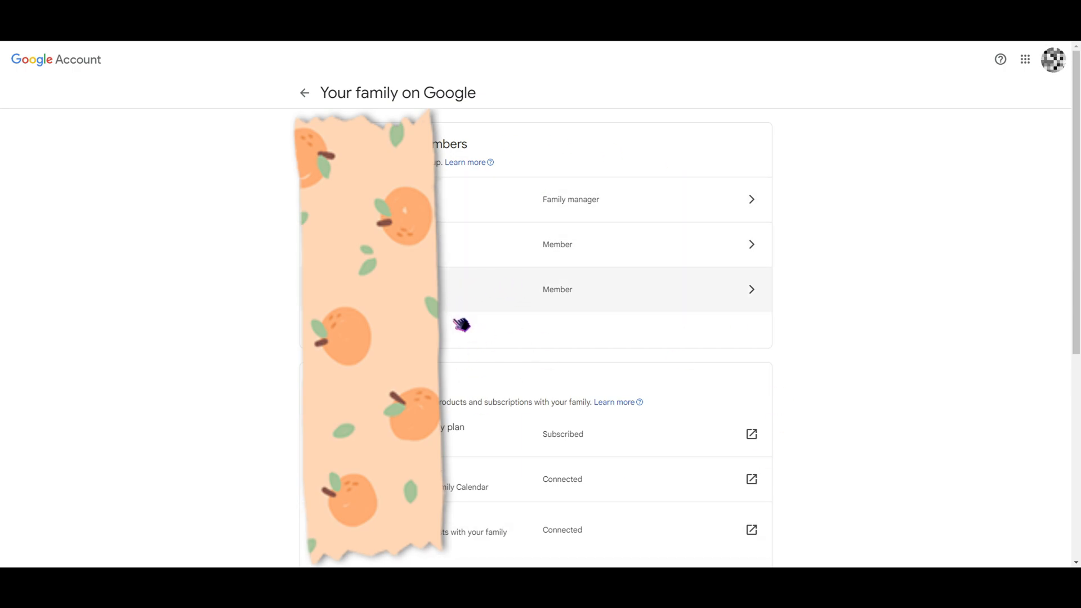
mouse_move(464, 266)
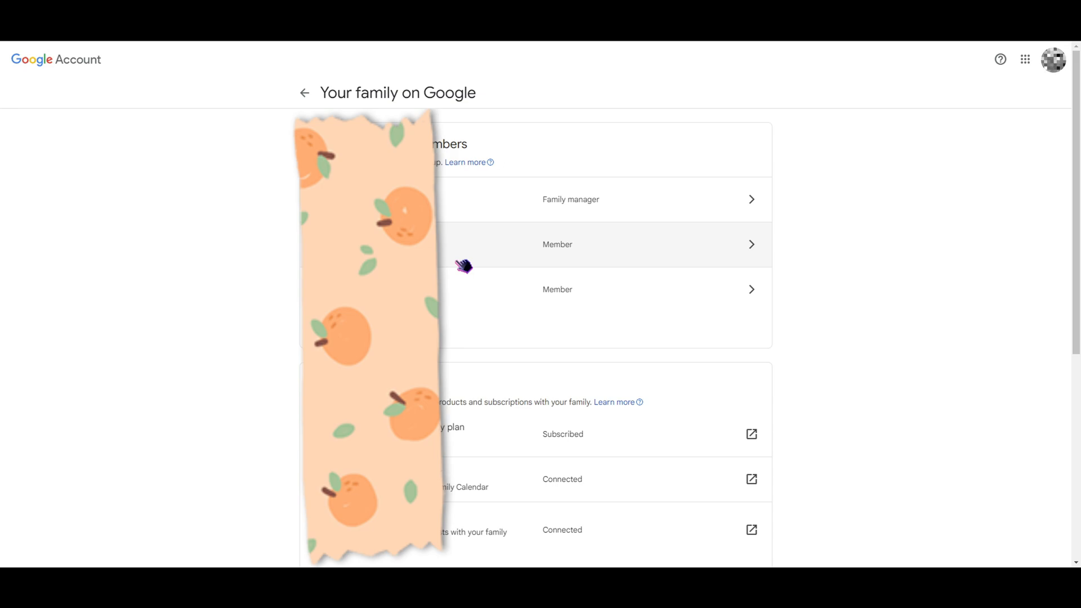
mouse_move(613, 305)
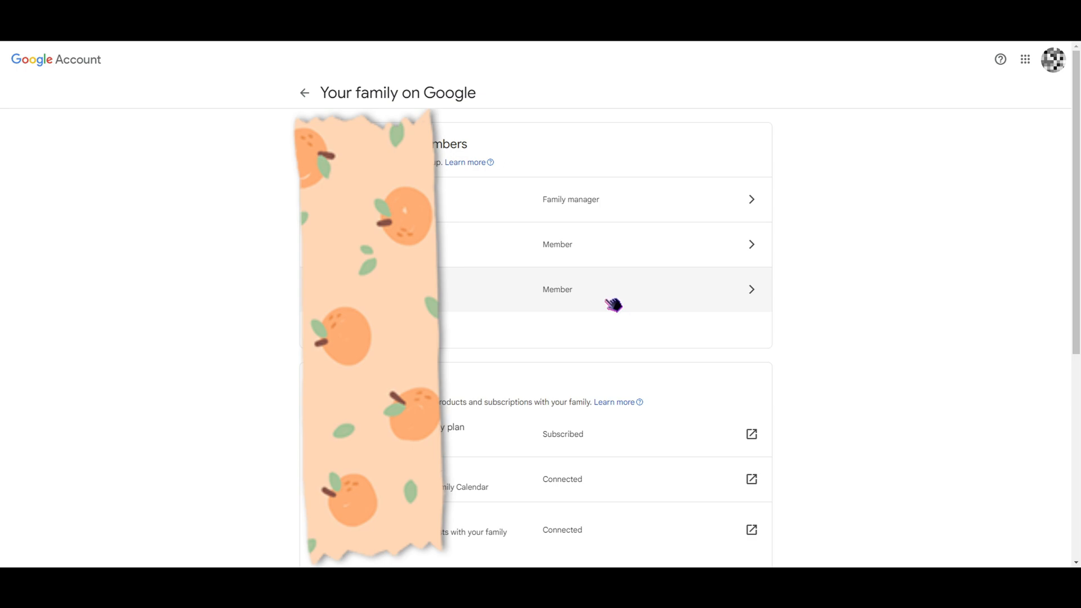
mouse_move(709, 304)
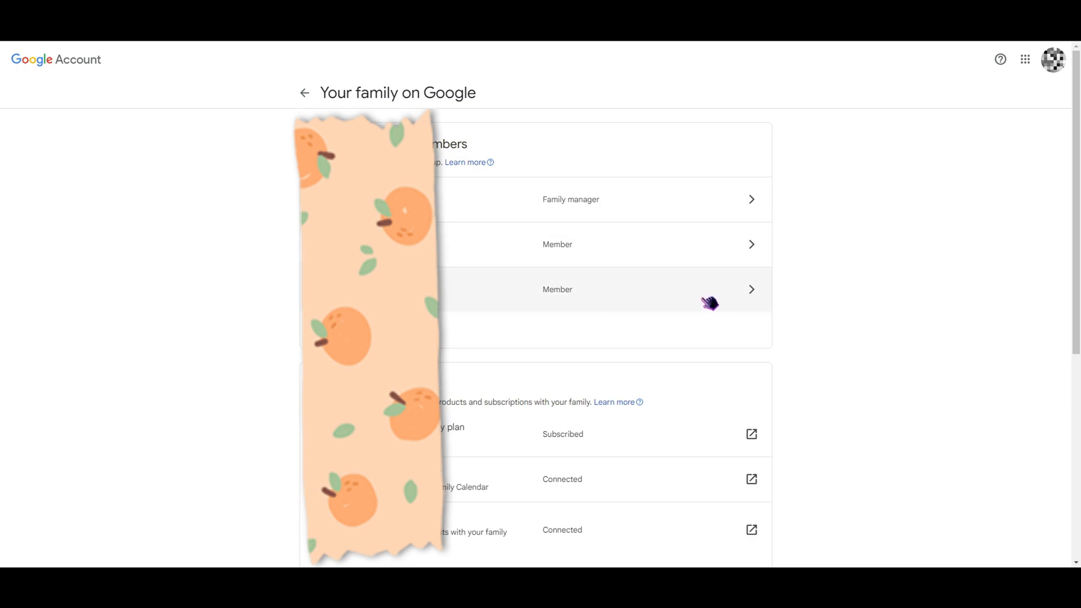
mouse_move(696, 289)
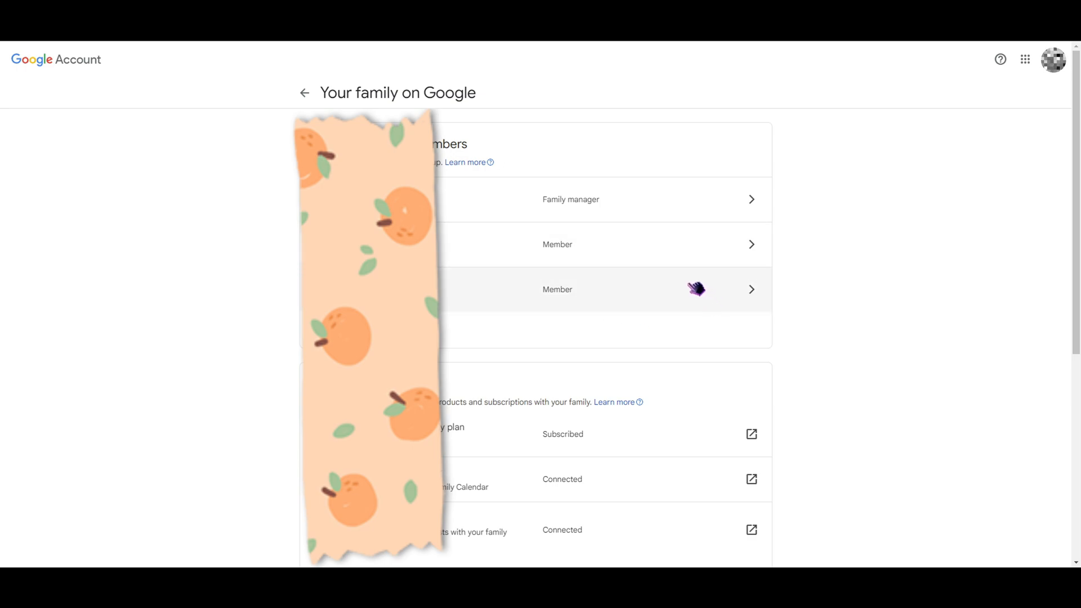
mouse_move(689, 275)
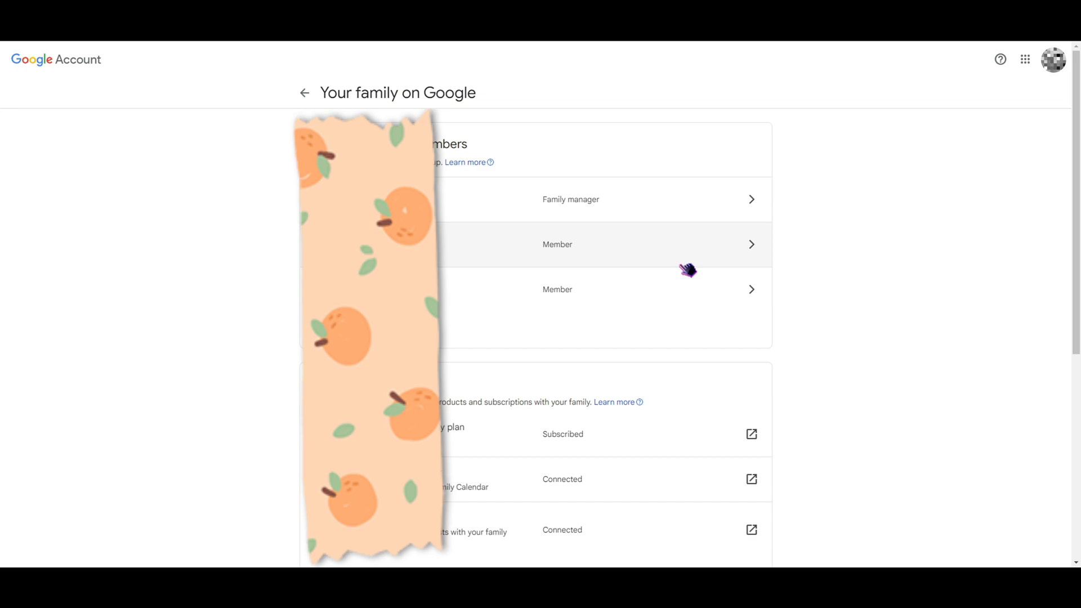
mouse_move(685, 267)
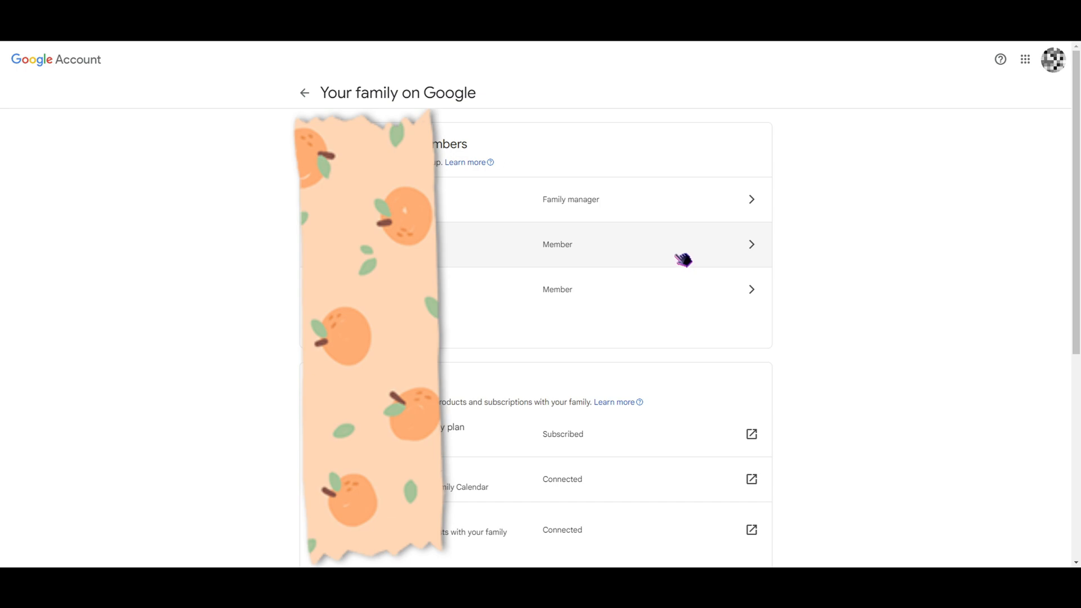
scroll(down, 3)
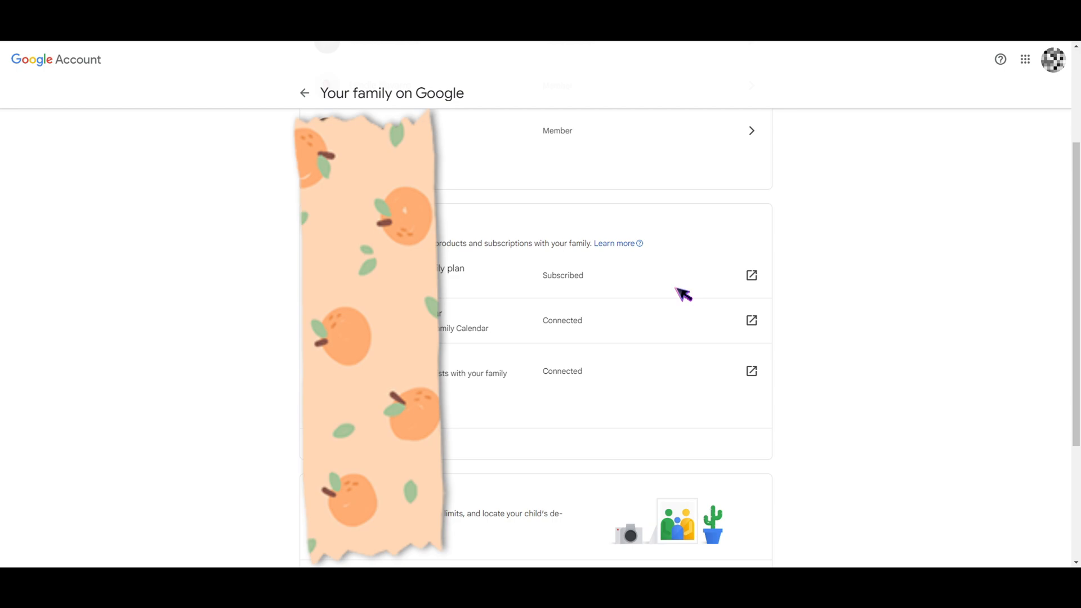
scroll(up, 3)
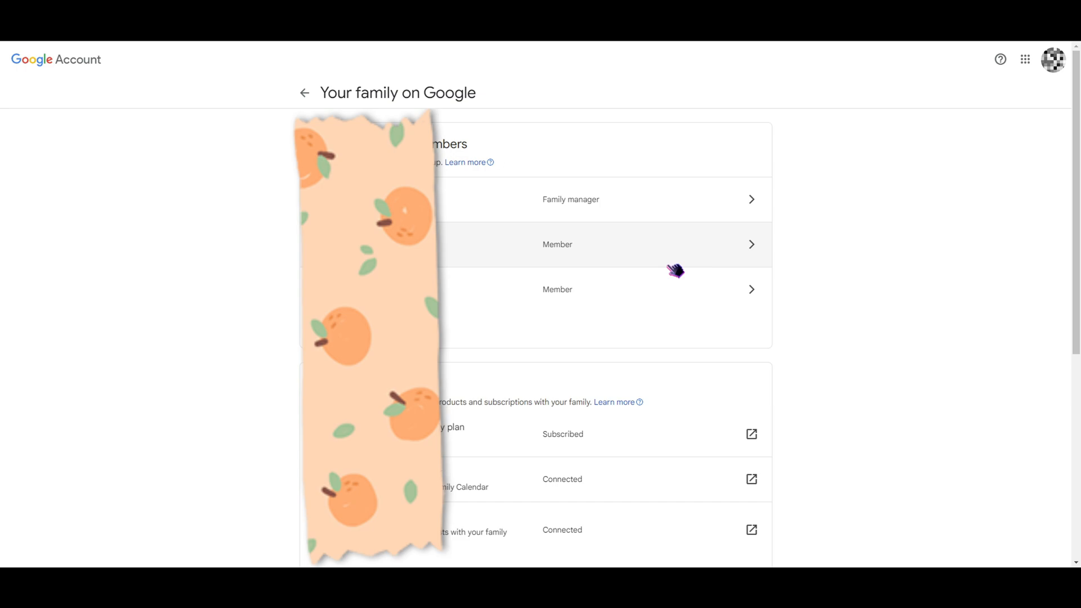
mouse_move(689, 260)
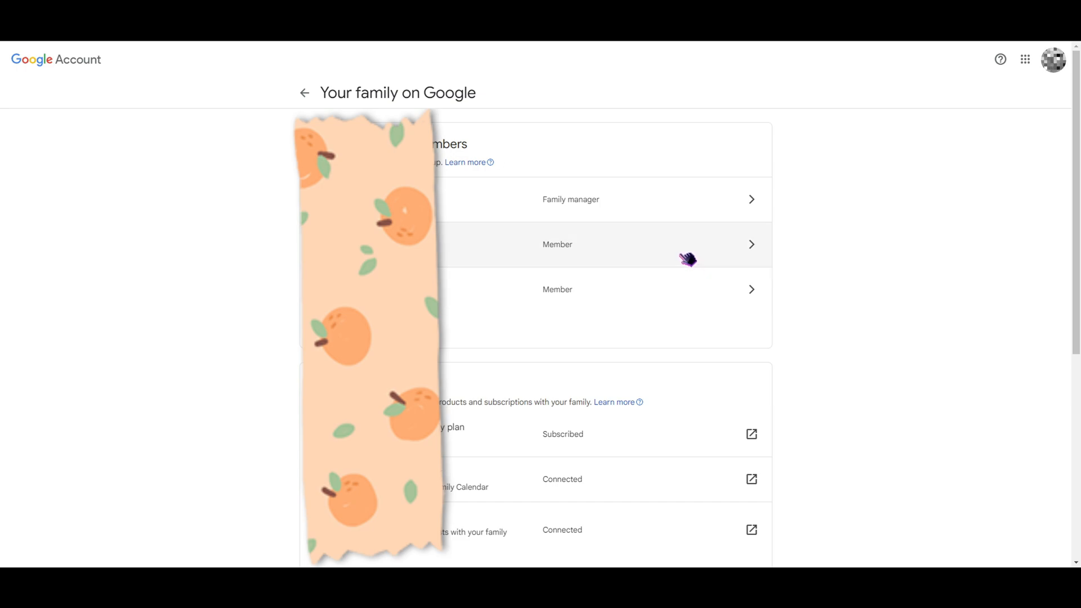
mouse_move(685, 257)
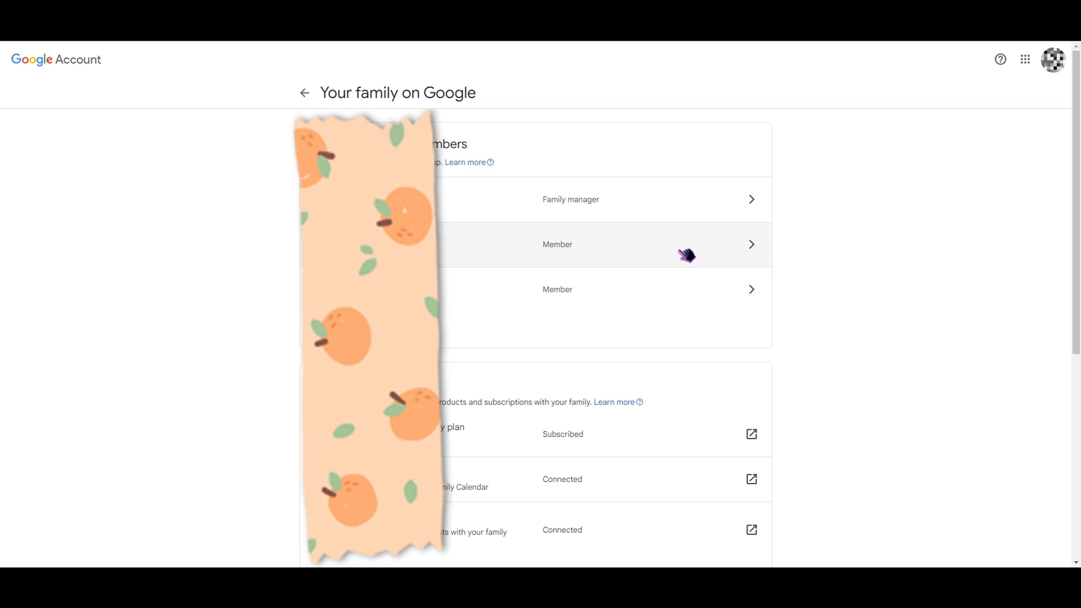
mouse_move(613, 225)
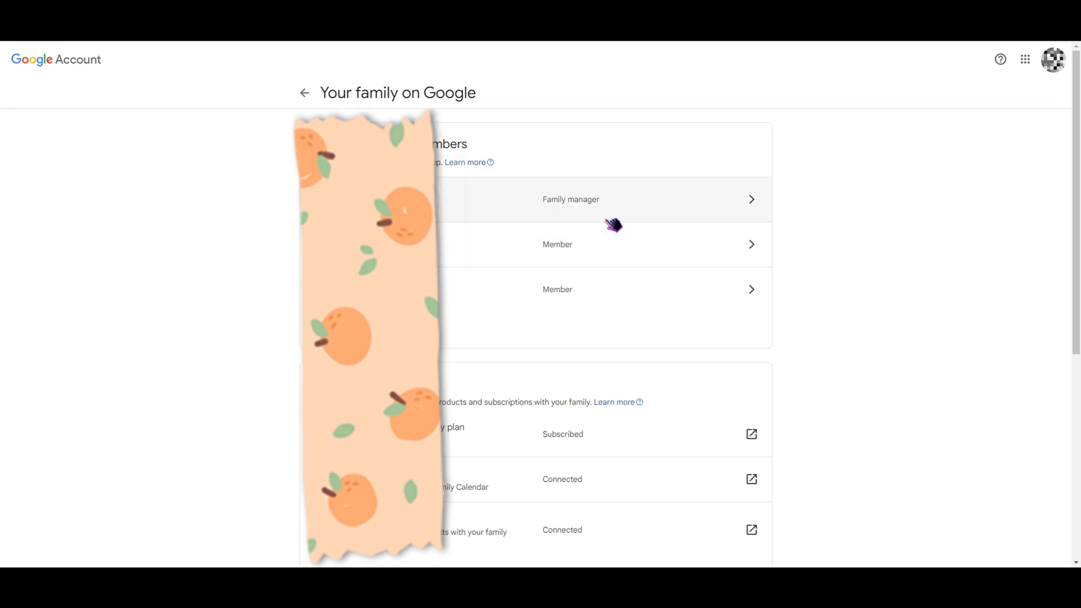
mouse_move(647, 269)
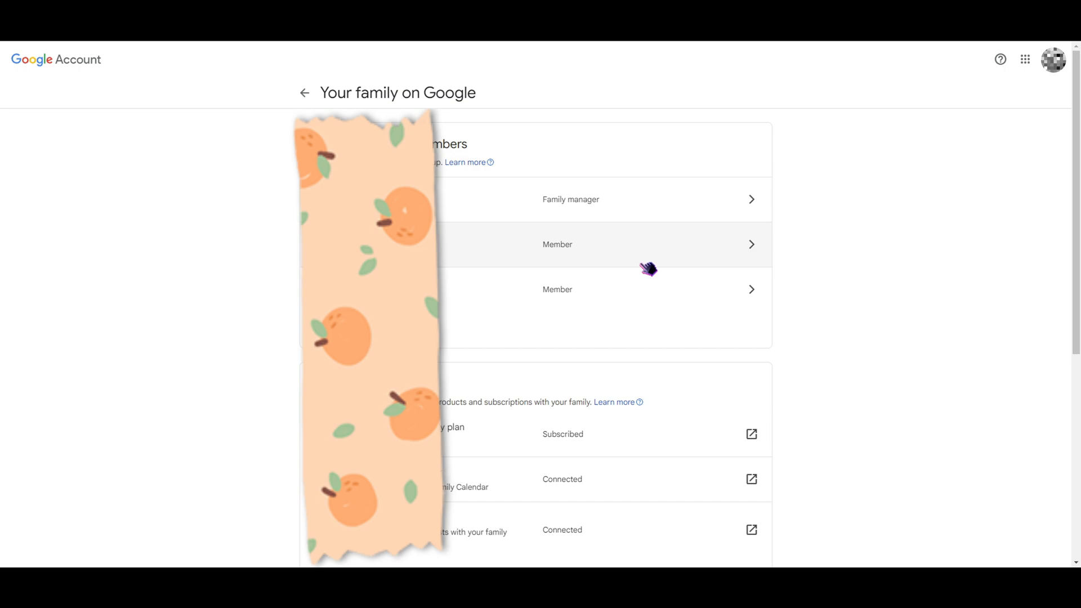
mouse_move(647, 264)
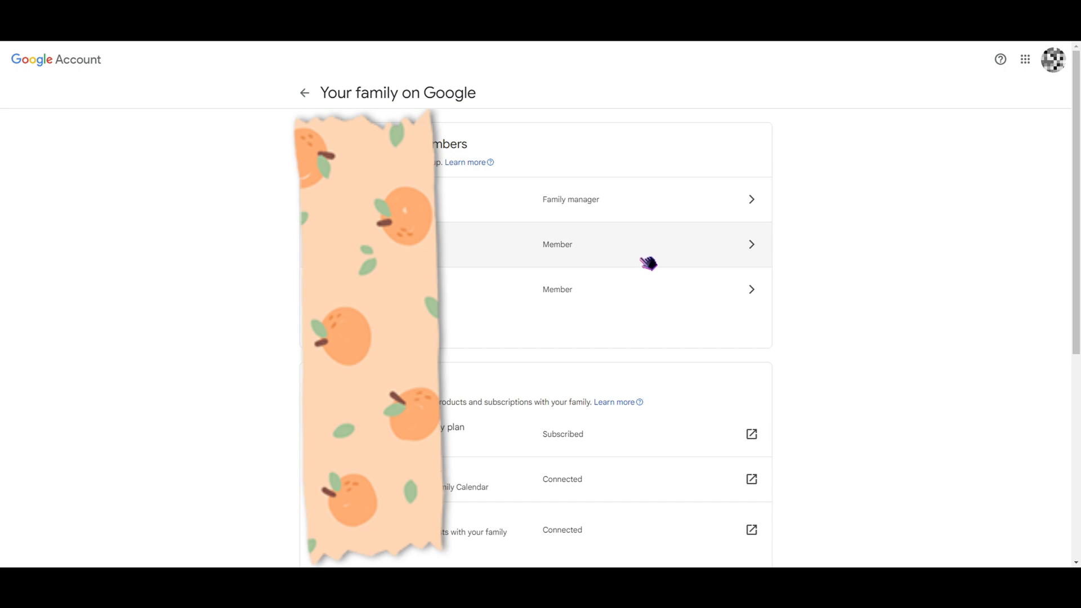
mouse_move(578, 203)
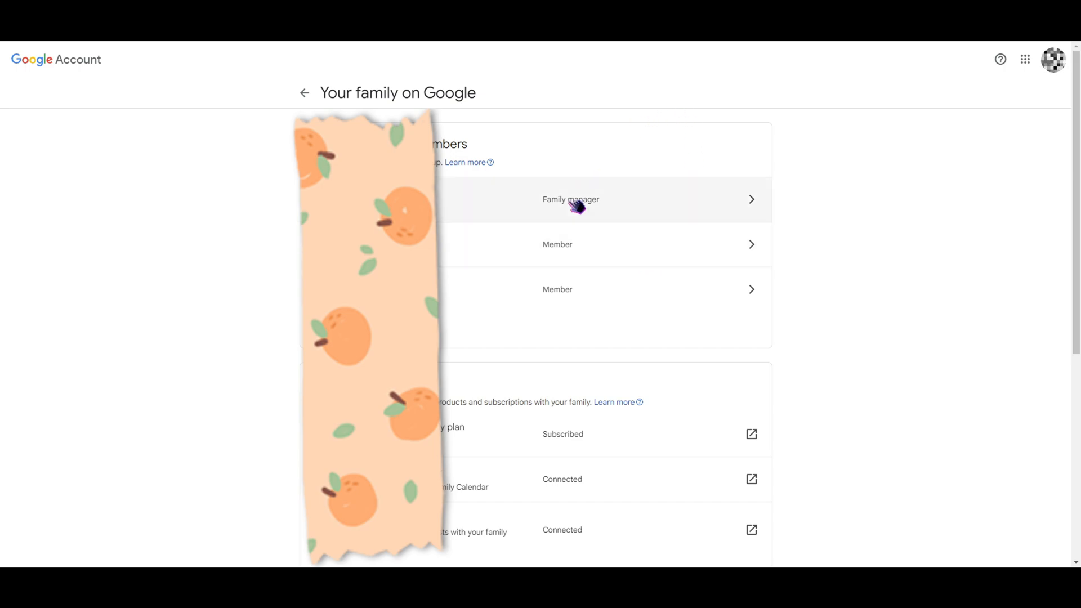
mouse_move(702, 195)
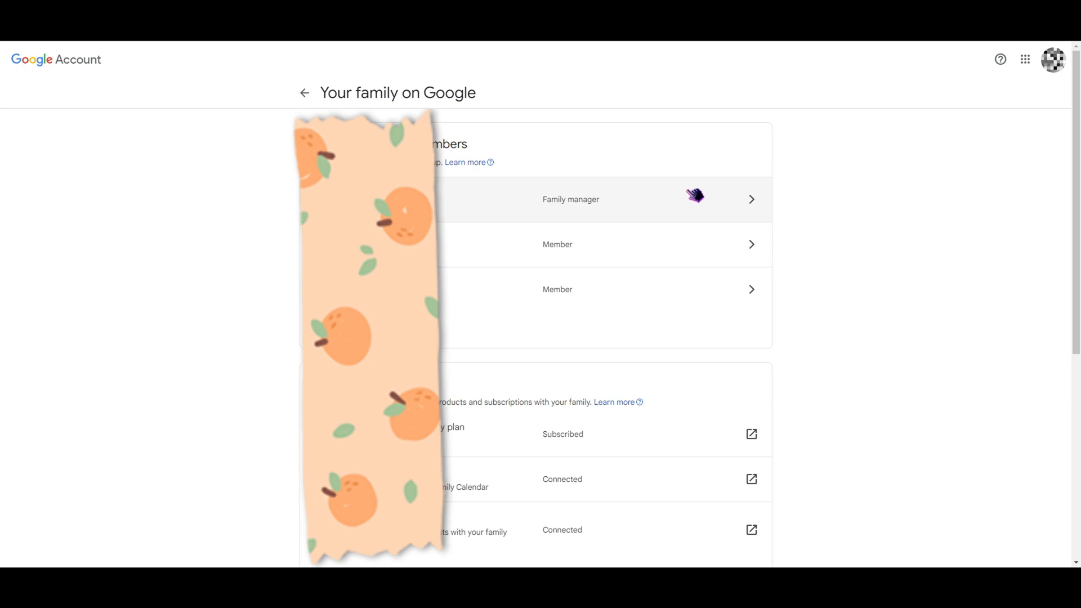
mouse_move(693, 192)
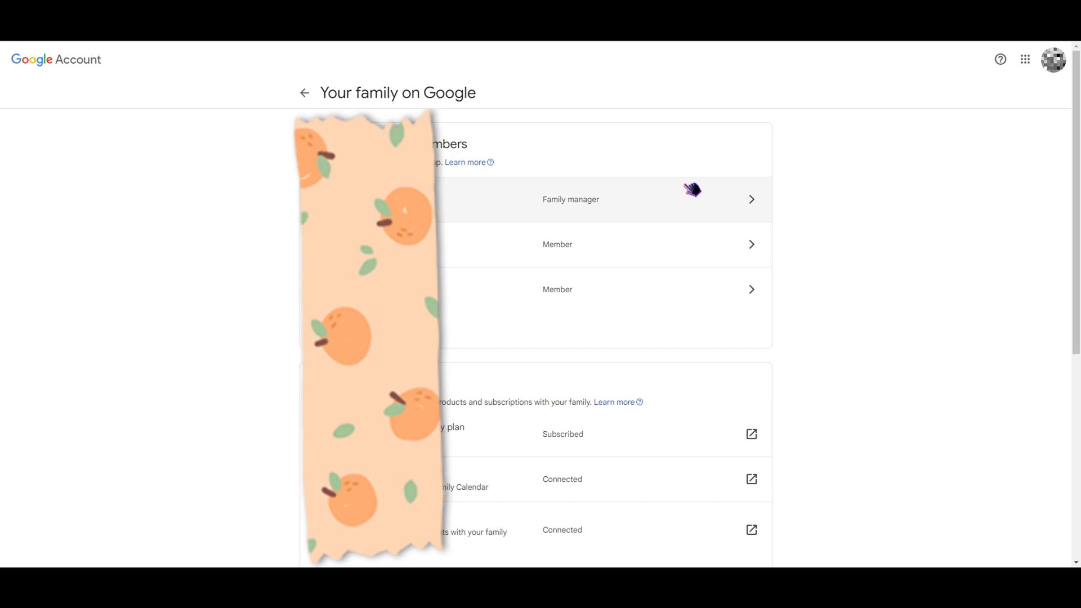
mouse_move(699, 193)
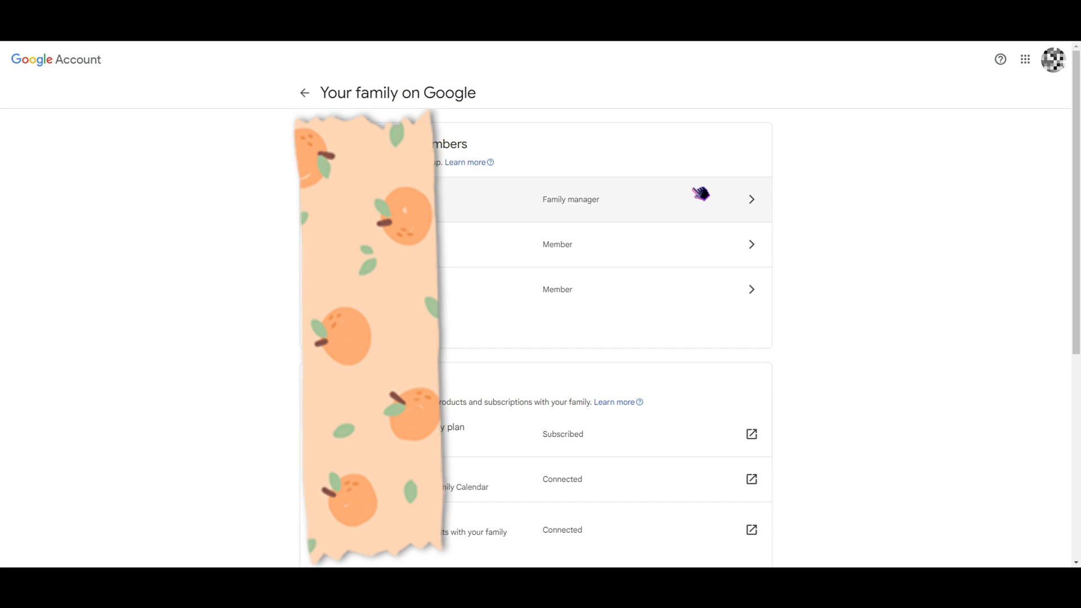
mouse_move(695, 174)
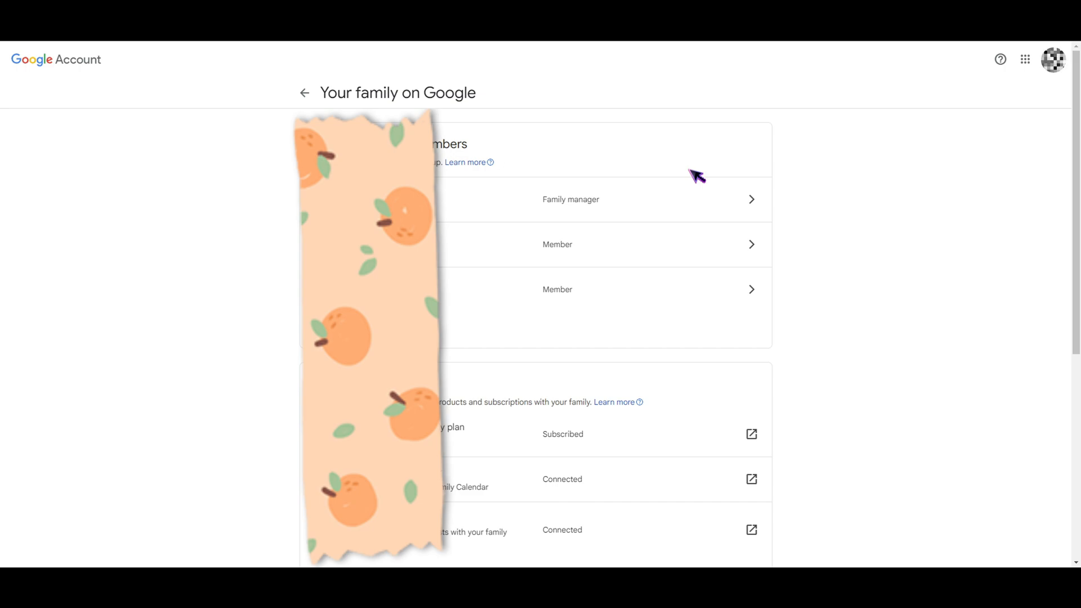
mouse_move(692, 170)
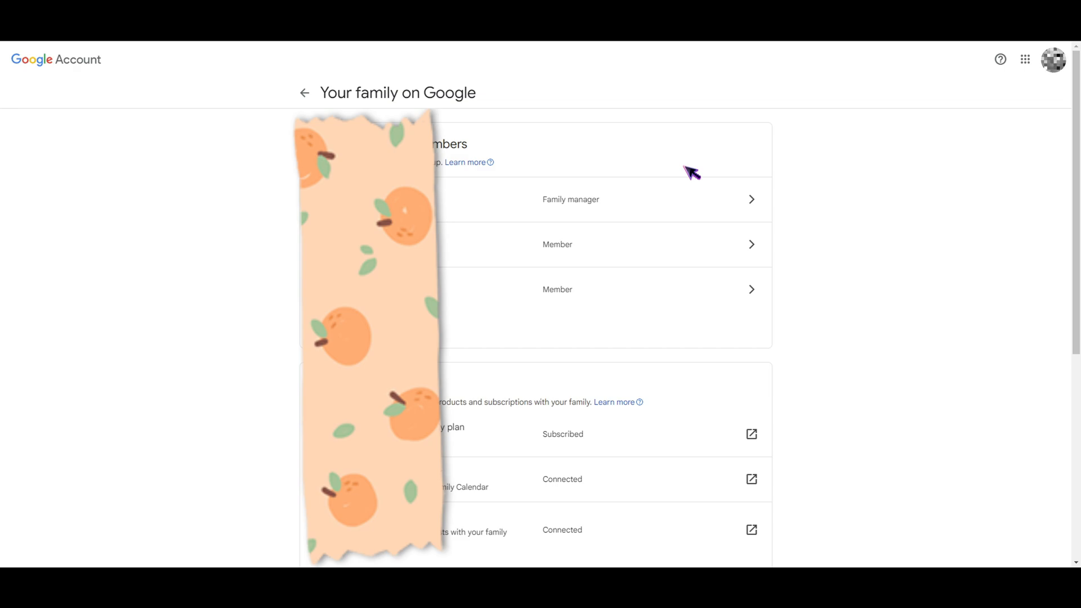
mouse_move(631, 347)
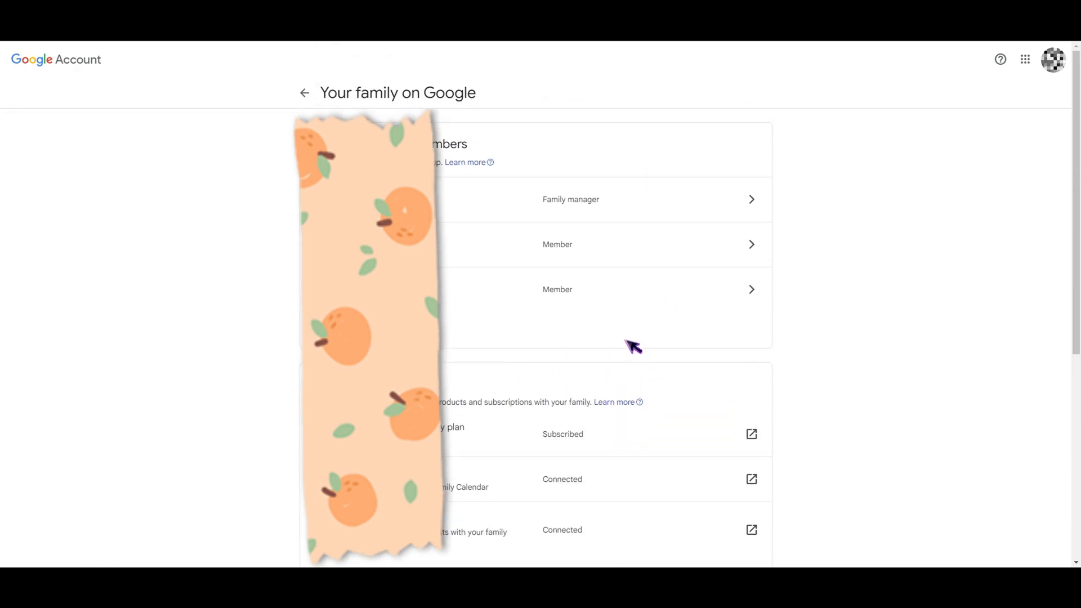
mouse_move(663, 176)
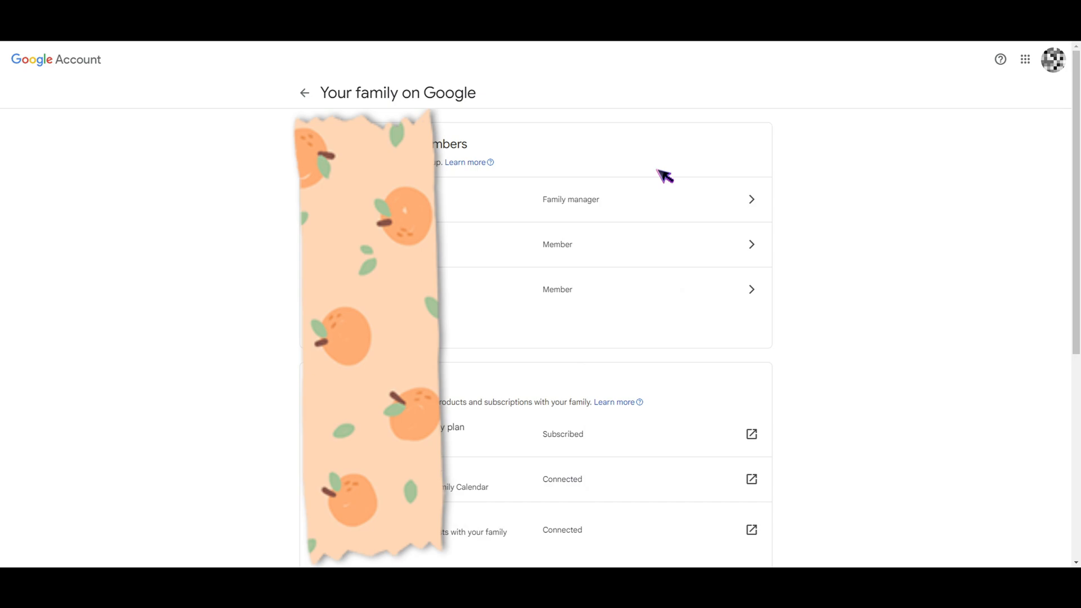
mouse_move(697, 123)
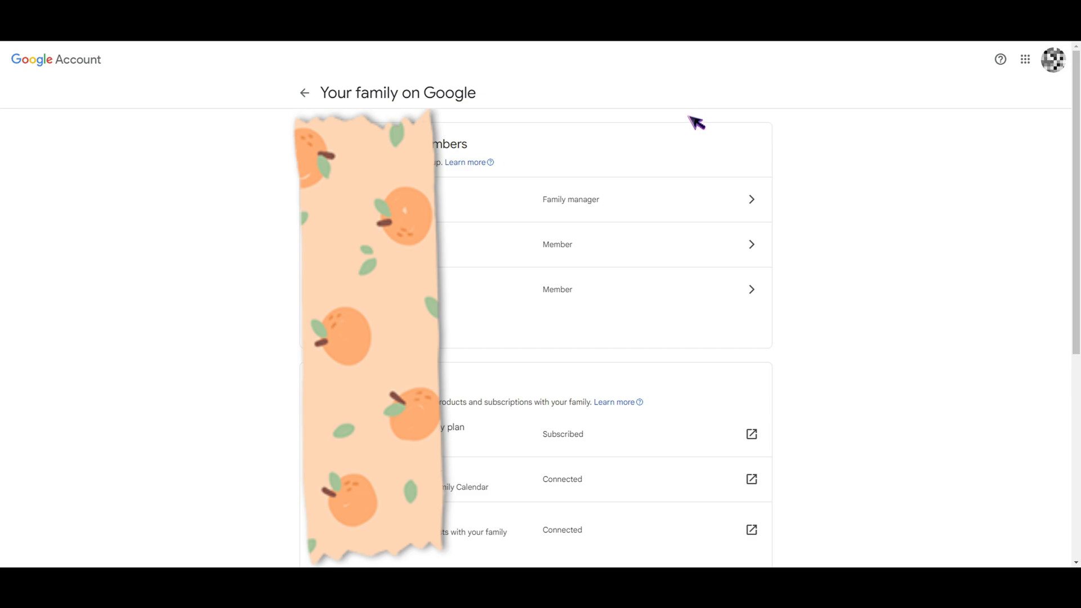
mouse_move(741, 154)
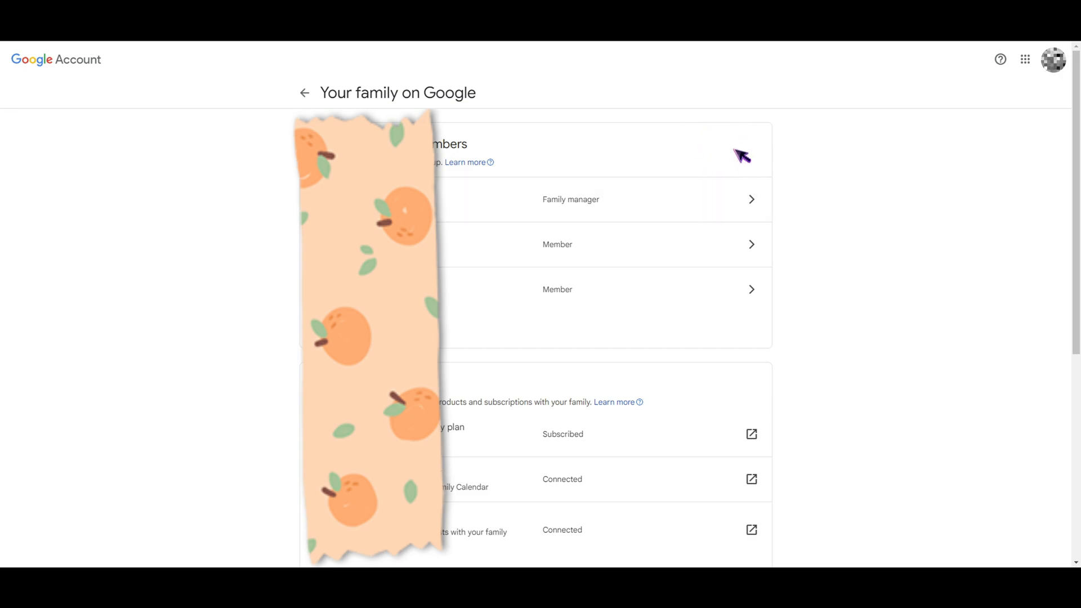
mouse_move(726, 137)
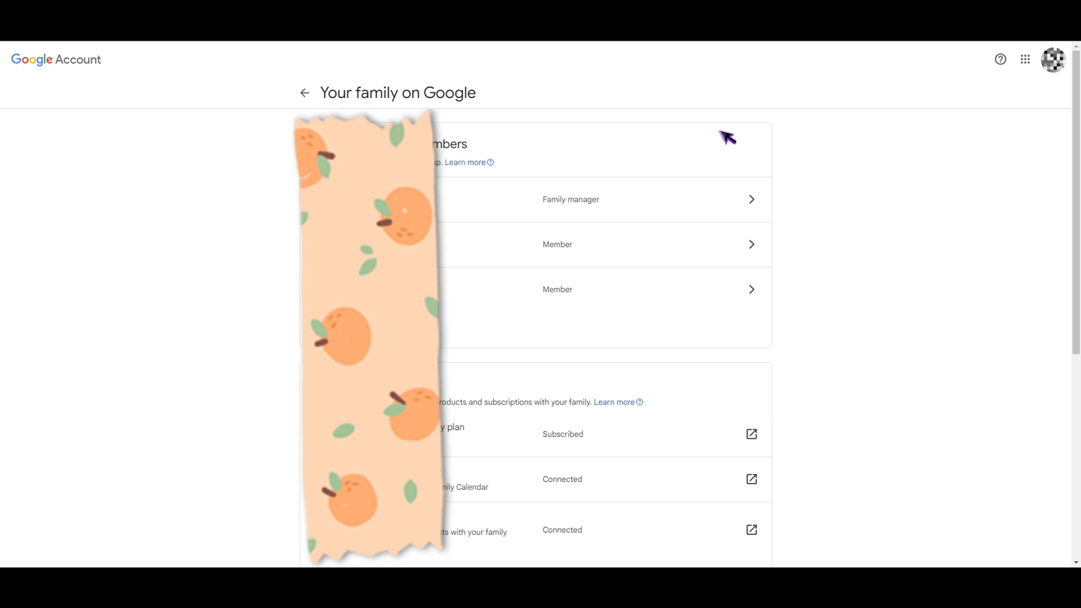
scroll(down, 3)
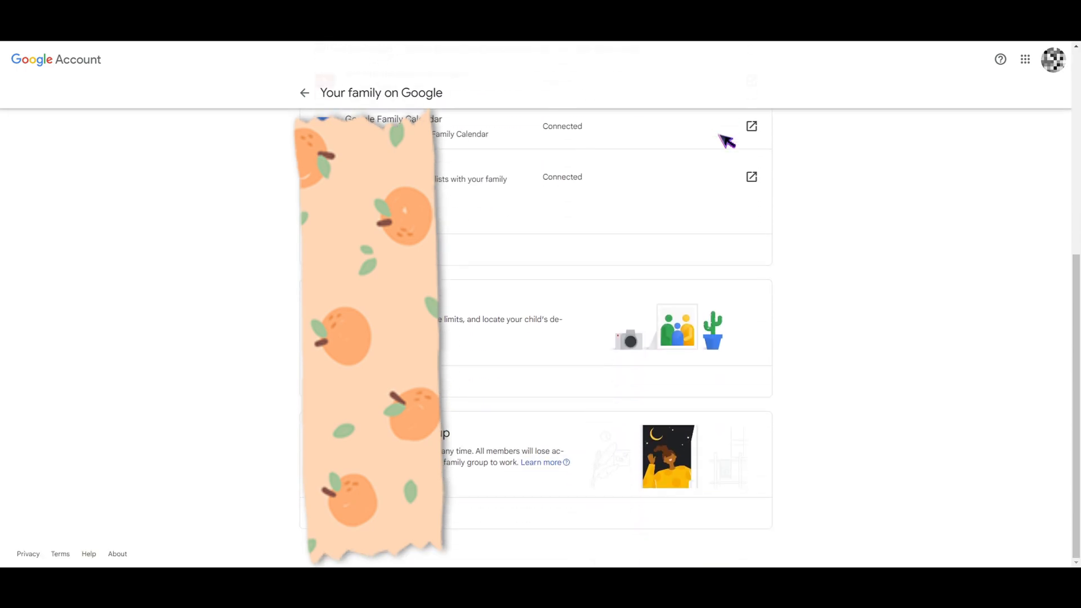
scroll(up, 3)
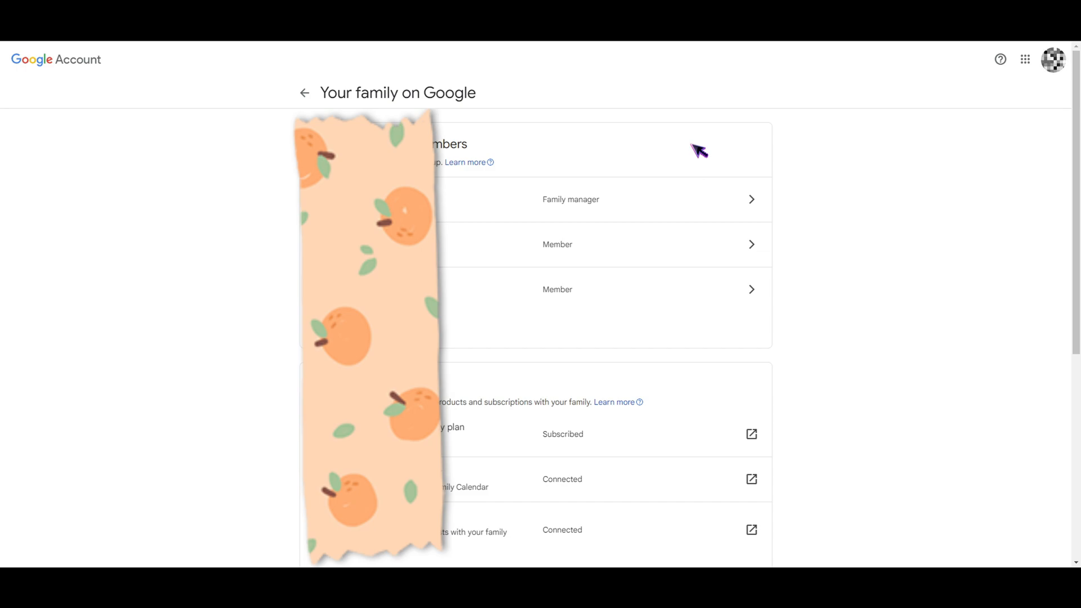
mouse_move(700, 135)
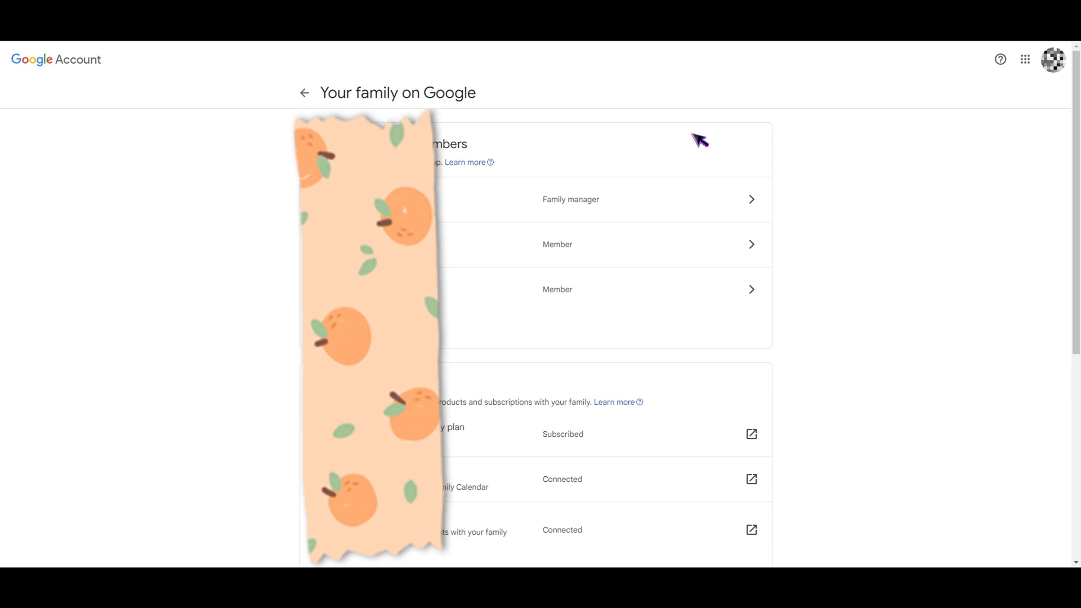
mouse_move(699, 157)
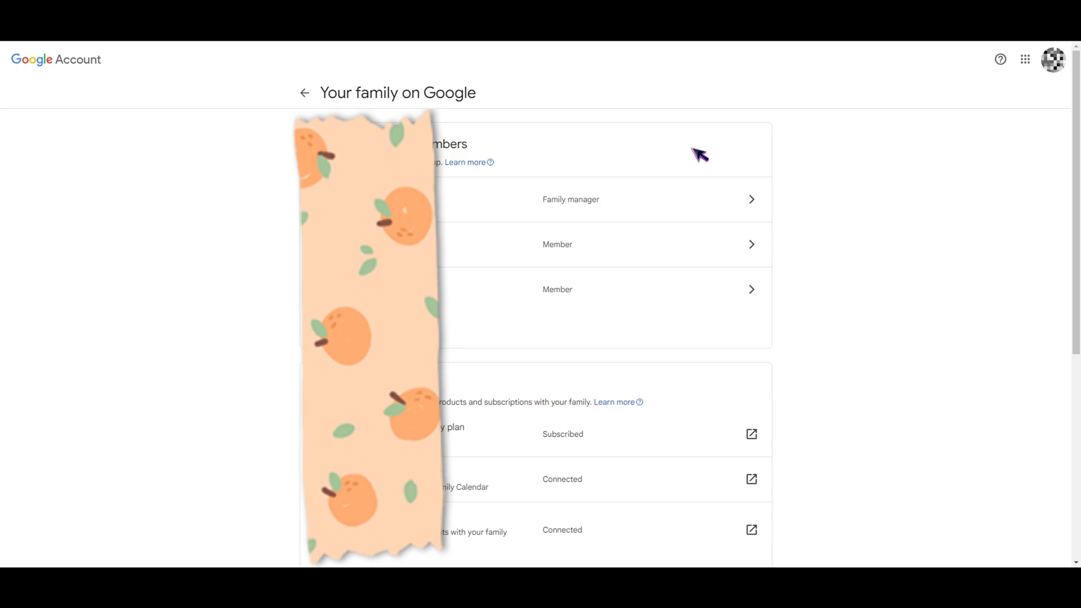
mouse_move(798, 187)
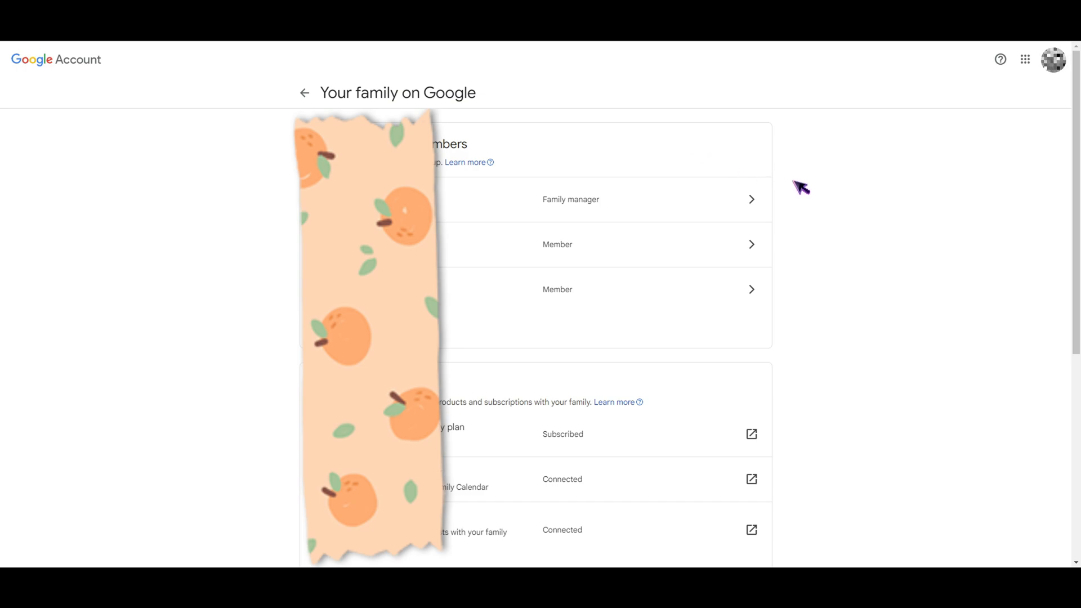
mouse_move(799, 184)
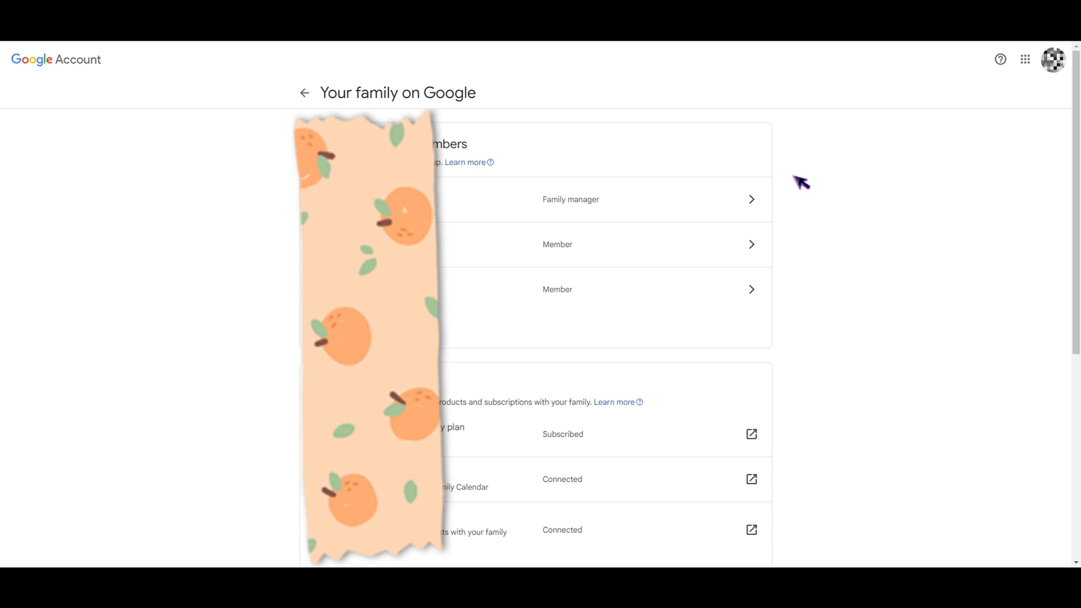
mouse_move(799, 164)
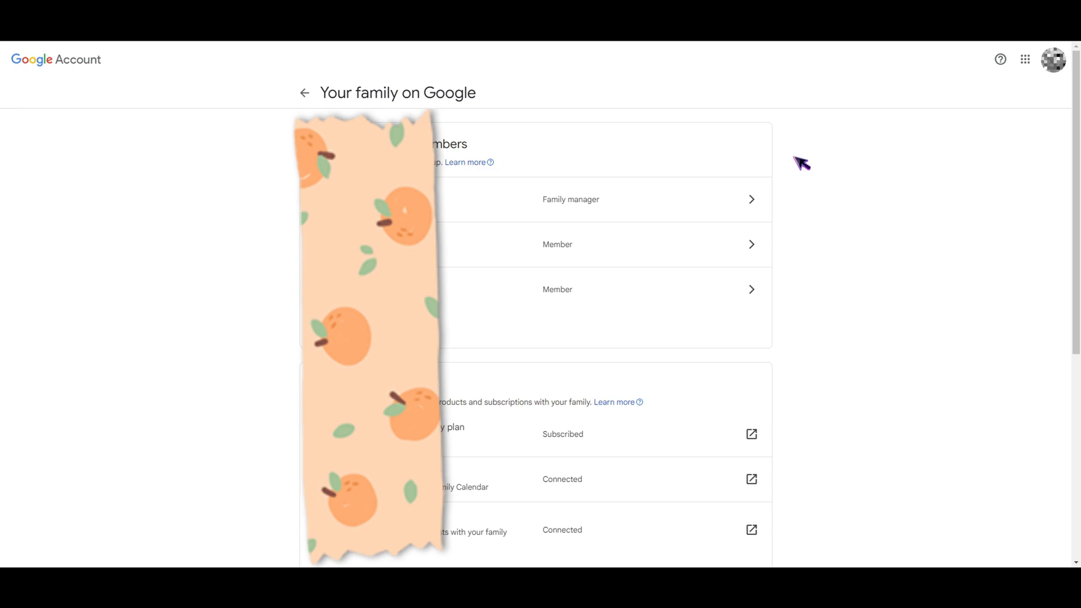